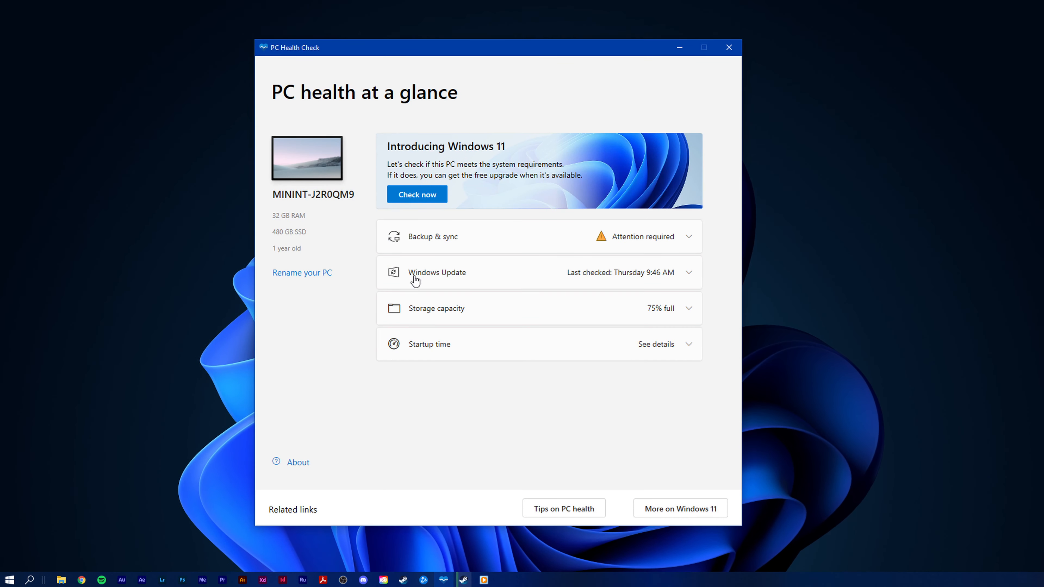
# Run the PC Health Check compatibility test, dismiss the 'can't run Windows 11' message and close the app
pyautogui.click(417, 194)
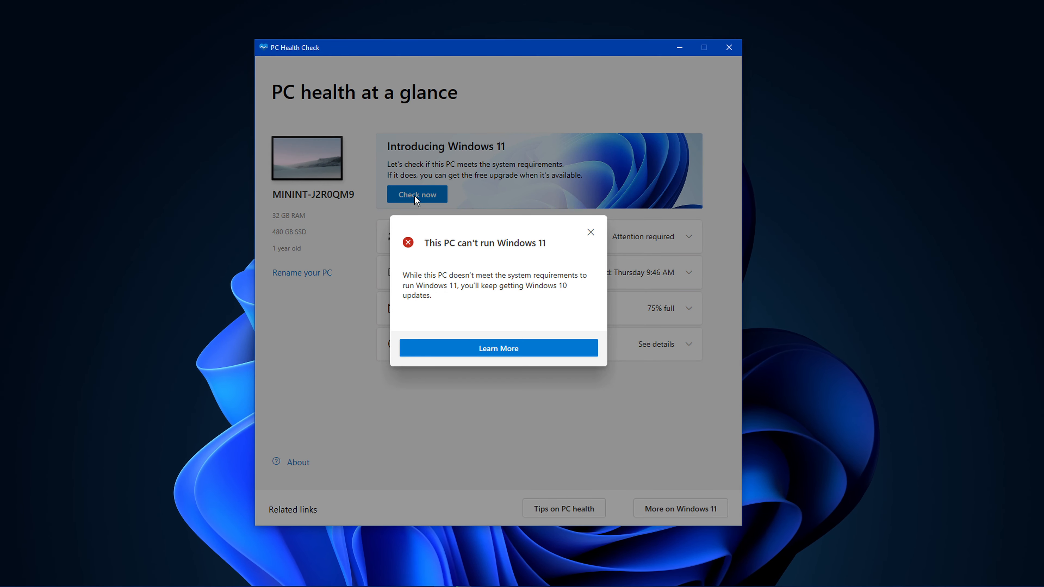
pyautogui.moveTo(524, 247)
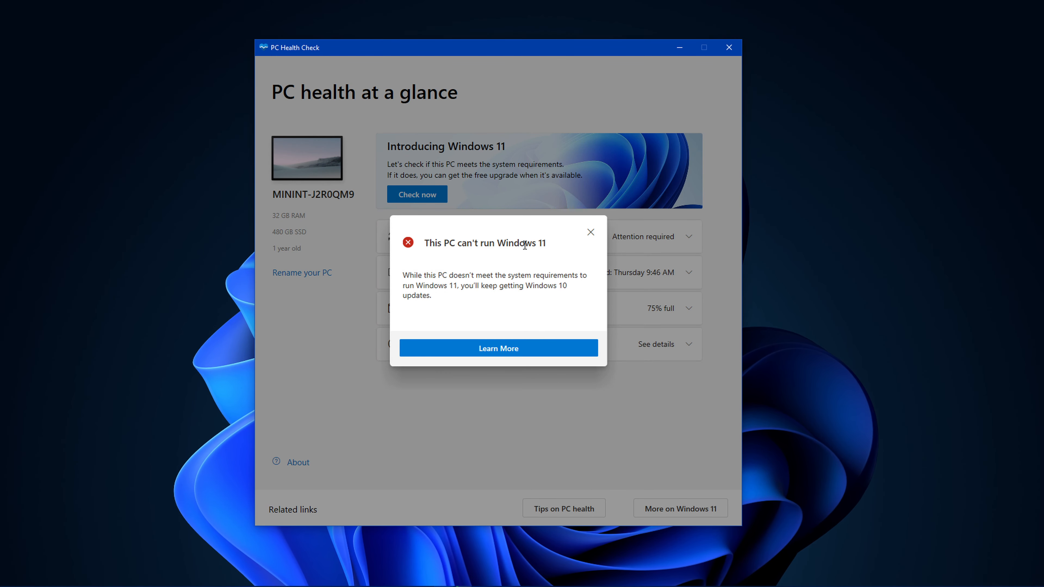
pyautogui.click(591, 232)
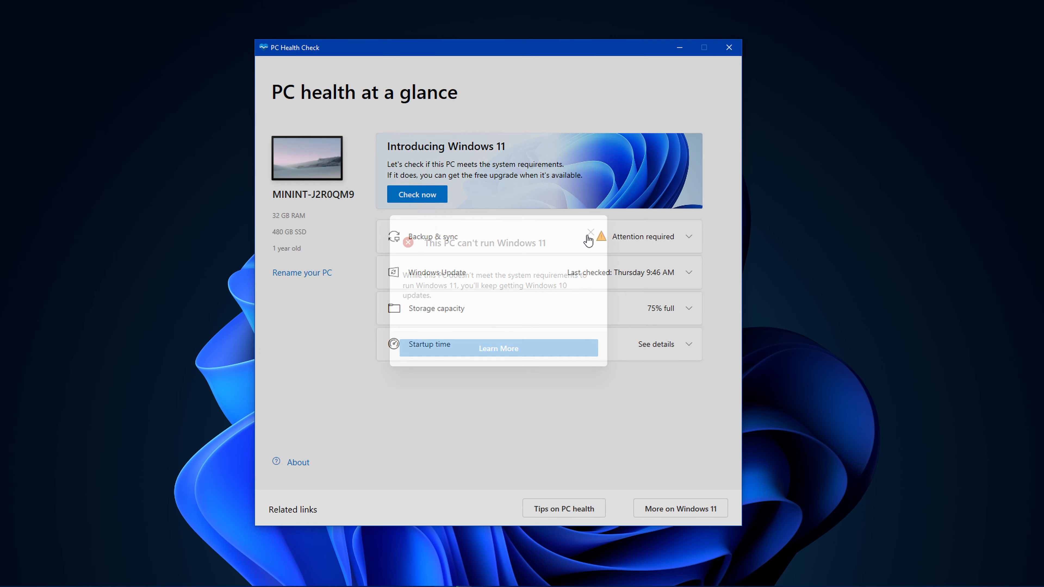
pyautogui.click(590, 236)
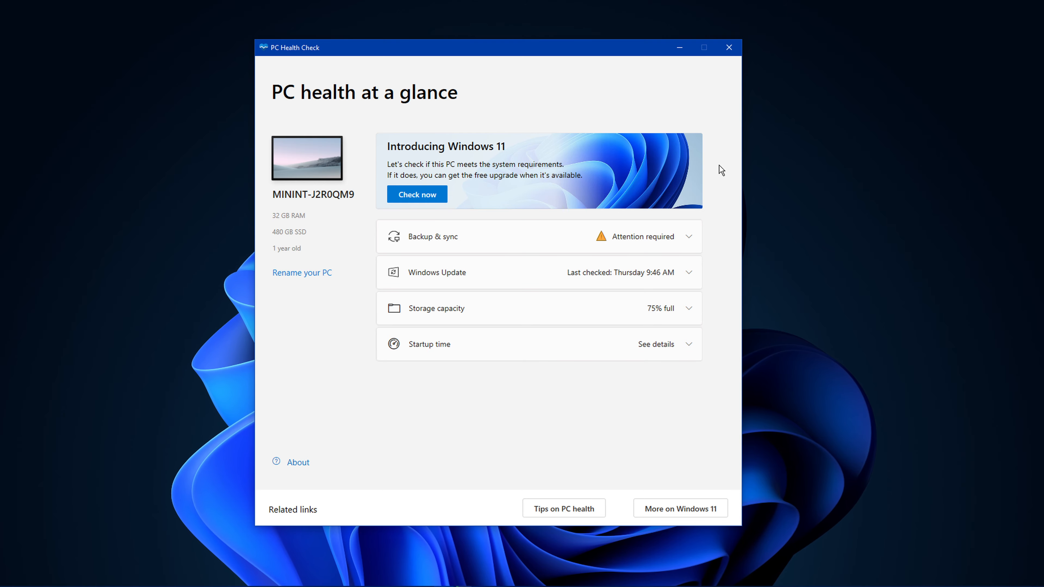
pyautogui.click(728, 47)
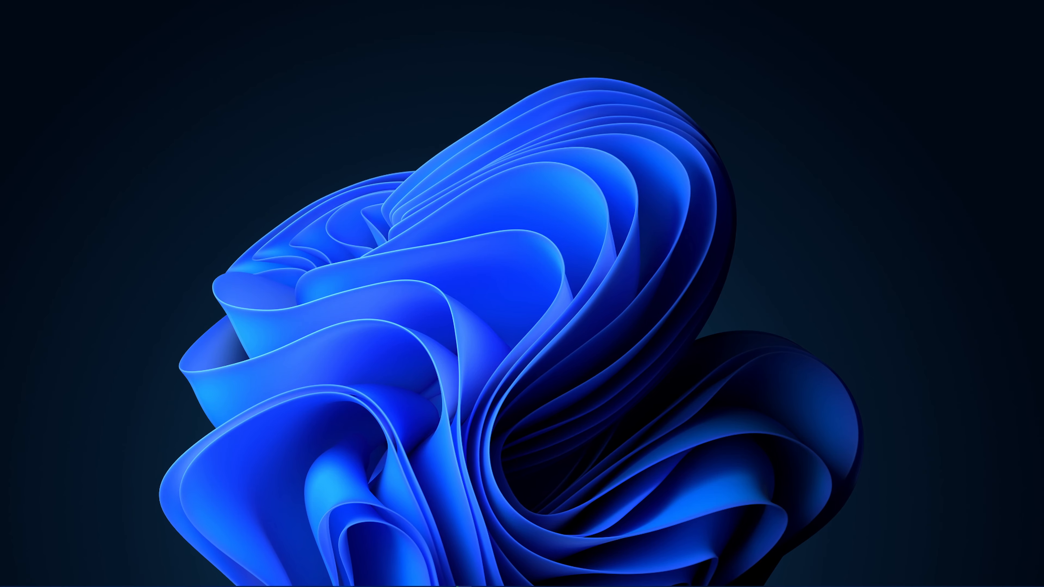
# Search Windows for 'system information' and launch the System Information app
pyautogui.click(9, 577)
pyautogui.write('s')
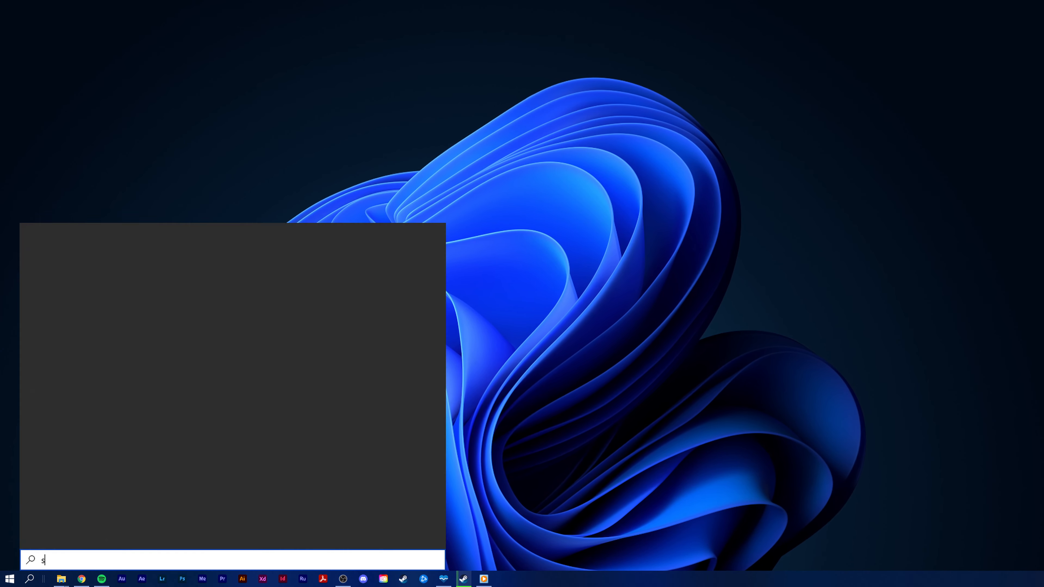
pyautogui.write('ystem informt')
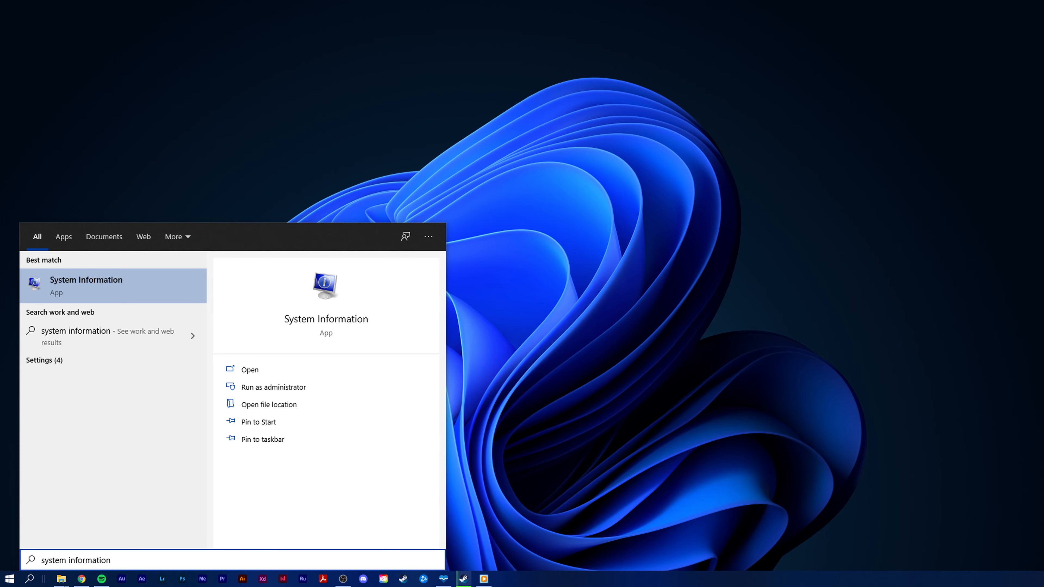
pyautogui.click(250, 369)
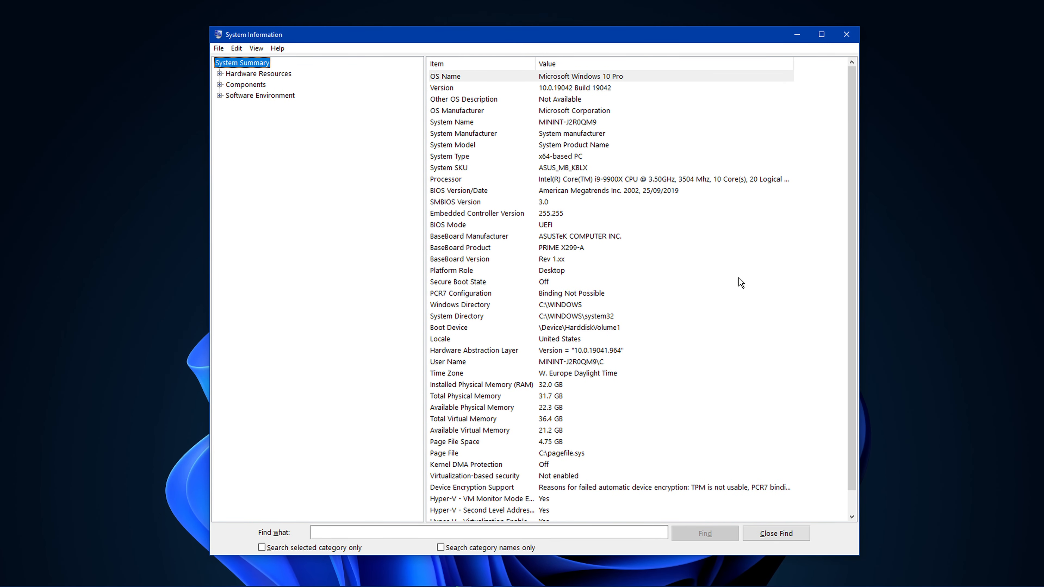
pyautogui.moveTo(722, 355)
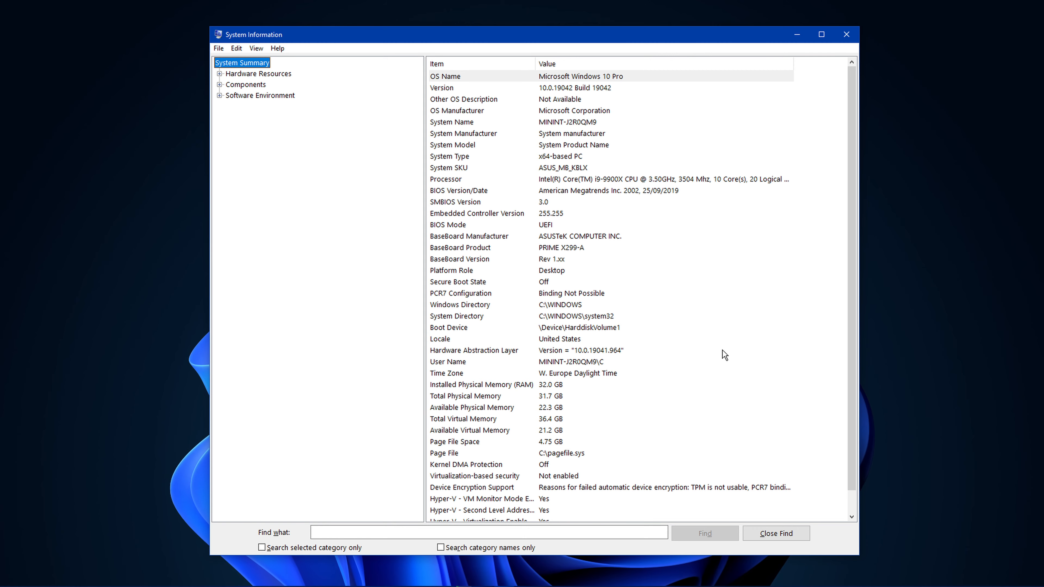
# Find Secure Boot State reading Off in the System Summary, then close System Information
pyautogui.scroll(-3)
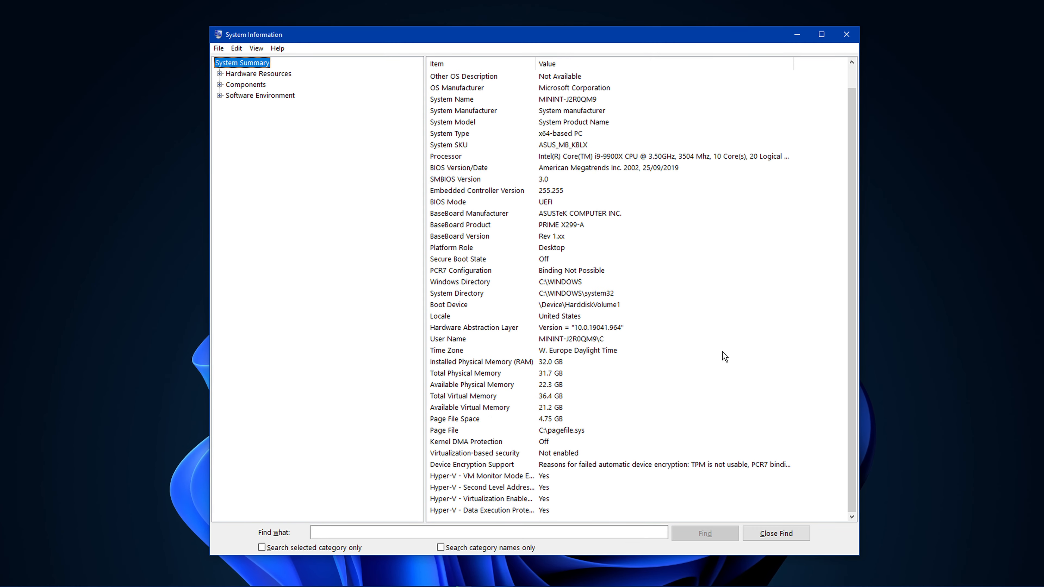
pyautogui.moveTo(619, 318)
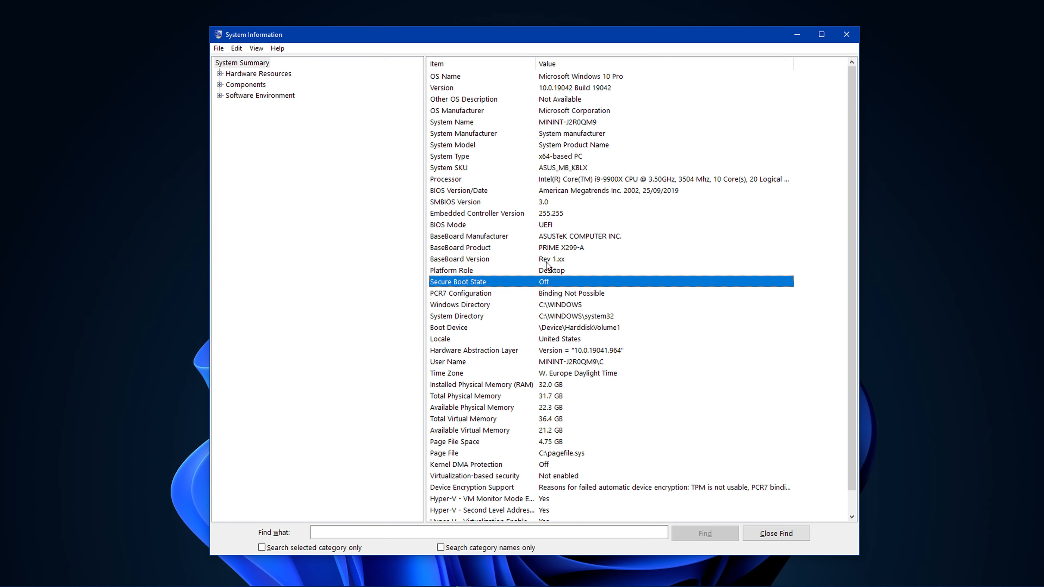
pyautogui.moveTo(817, 269)
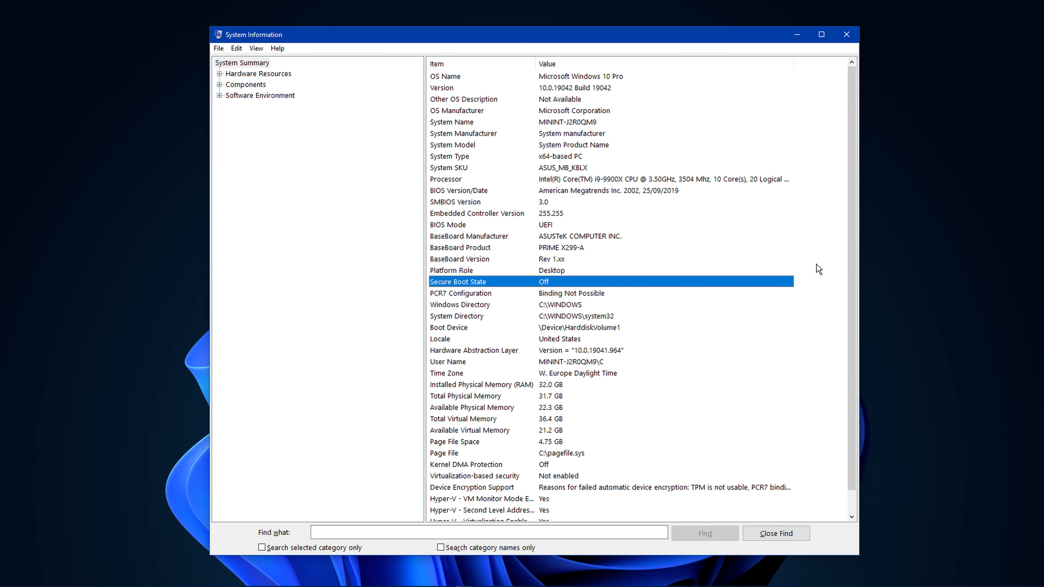
pyautogui.click(845, 34)
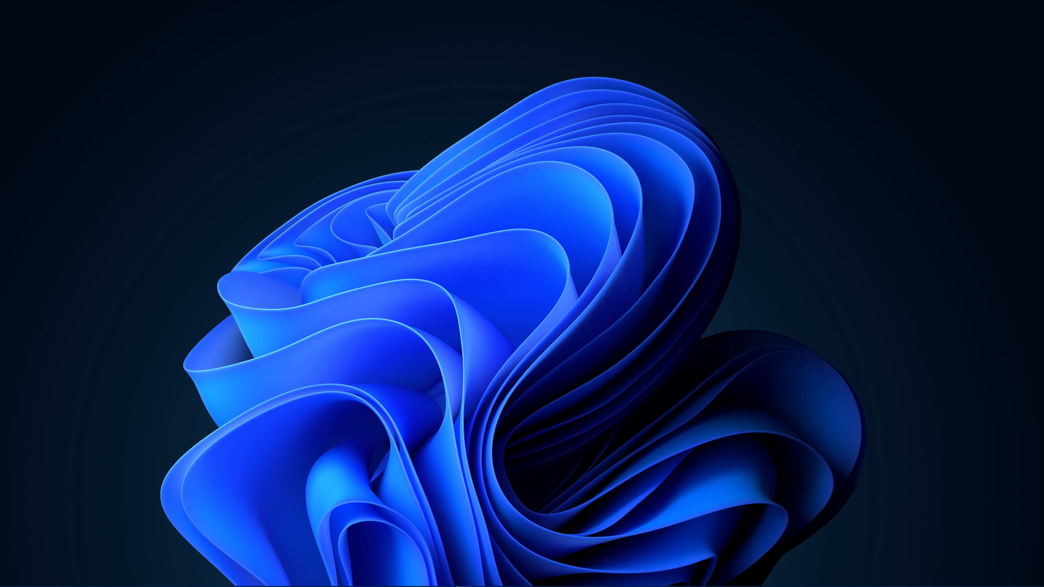
# Launch the TPM management console via Run with 'tpm.msc'
pyautogui.press('Win+r')
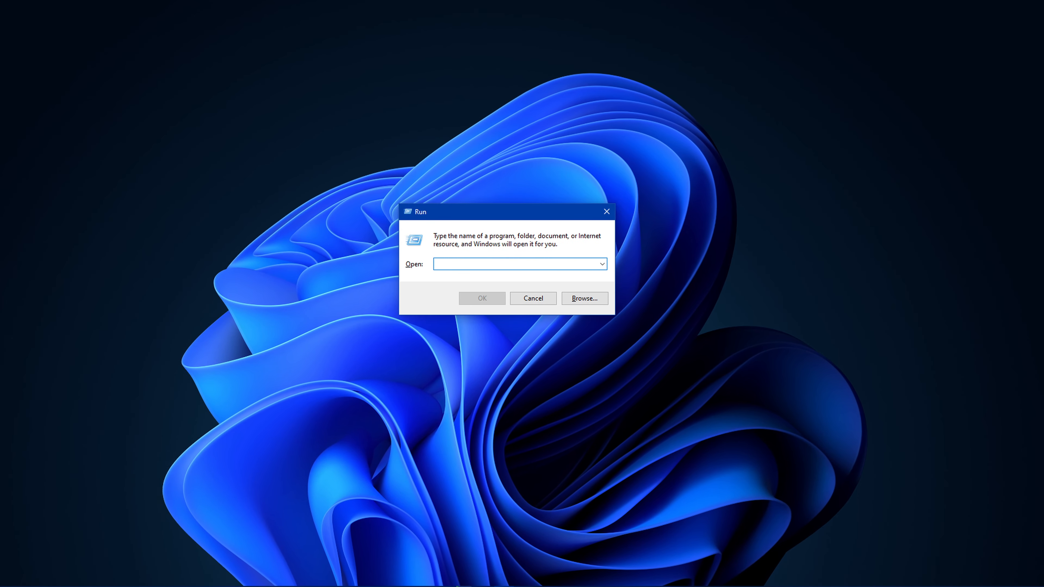
pyautogui.write('tpm')
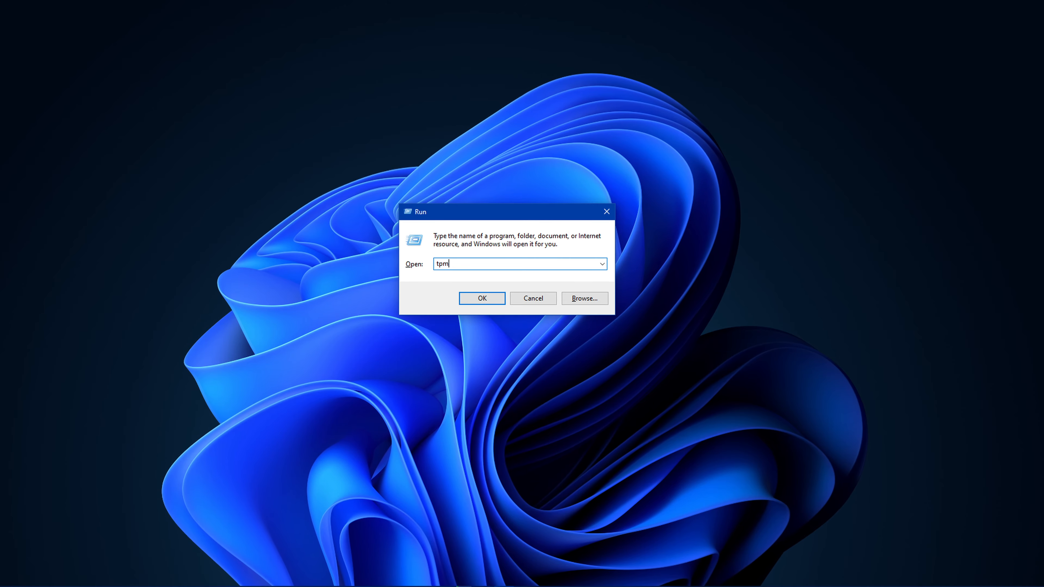
pyautogui.click(481, 298)
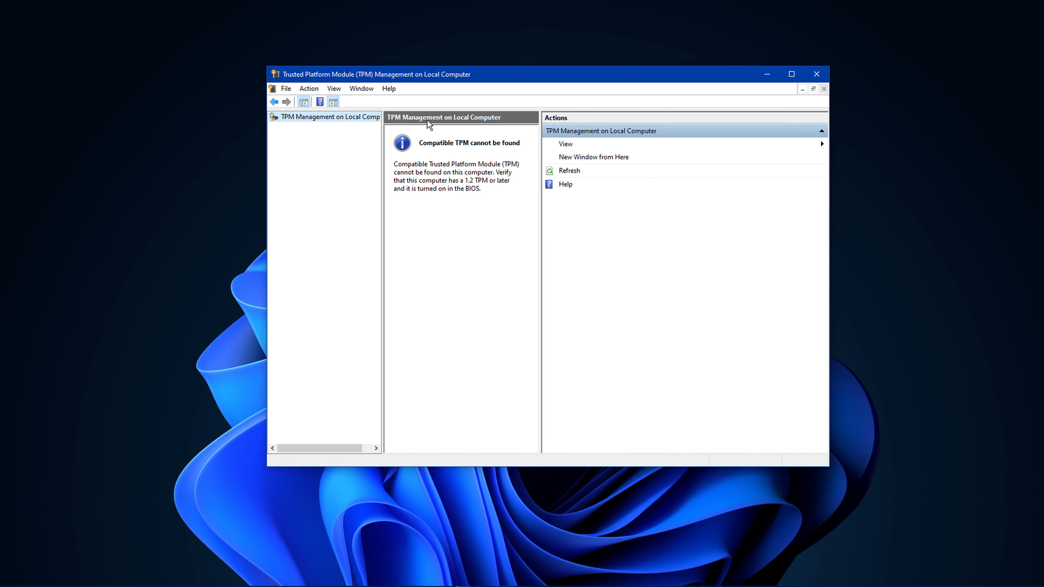
pyautogui.moveTo(397, 170)
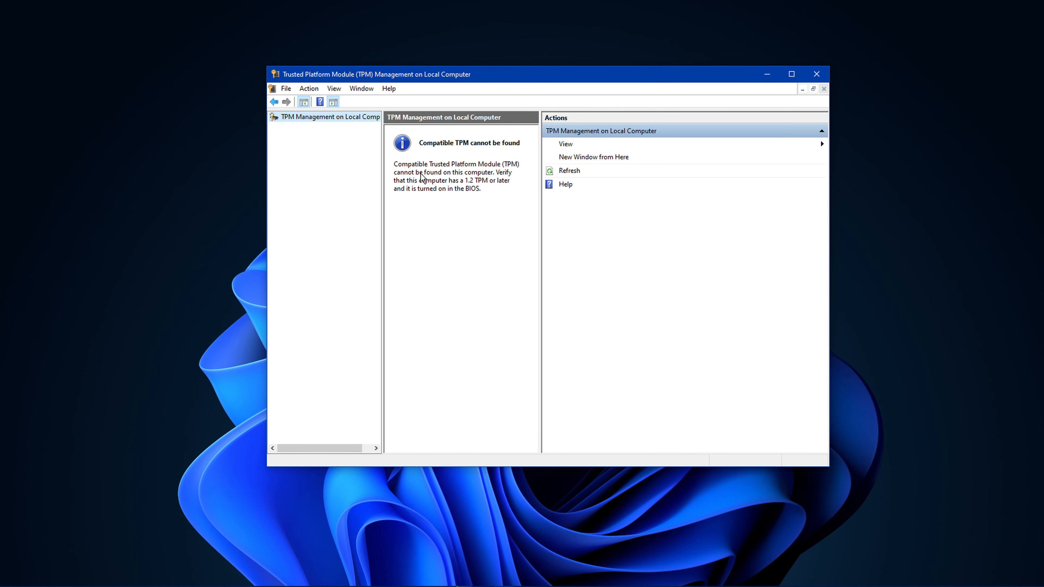
pyautogui.moveTo(496, 177)
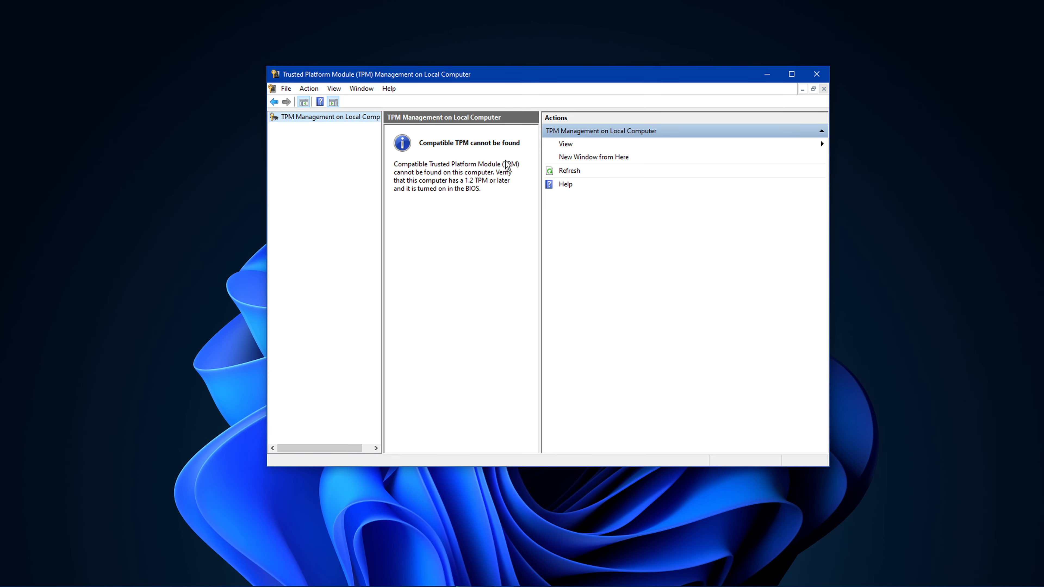
# Widen the pane showing 'Compatible TPM cannot be found', then close TPM Management
pyautogui.moveTo(541, 146); pyautogui.dragTo(571, 147)
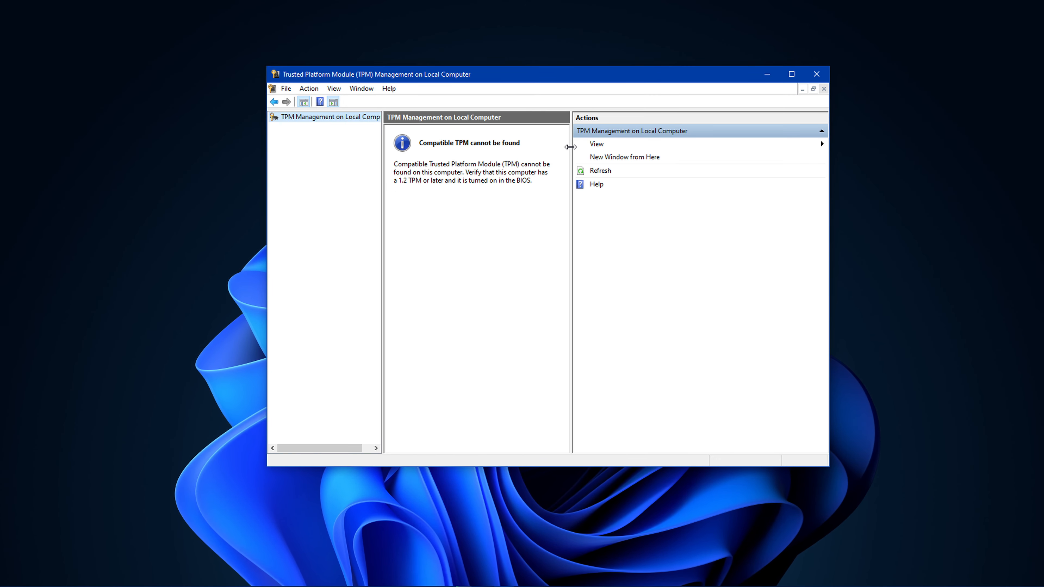
pyautogui.moveTo(546, 211)
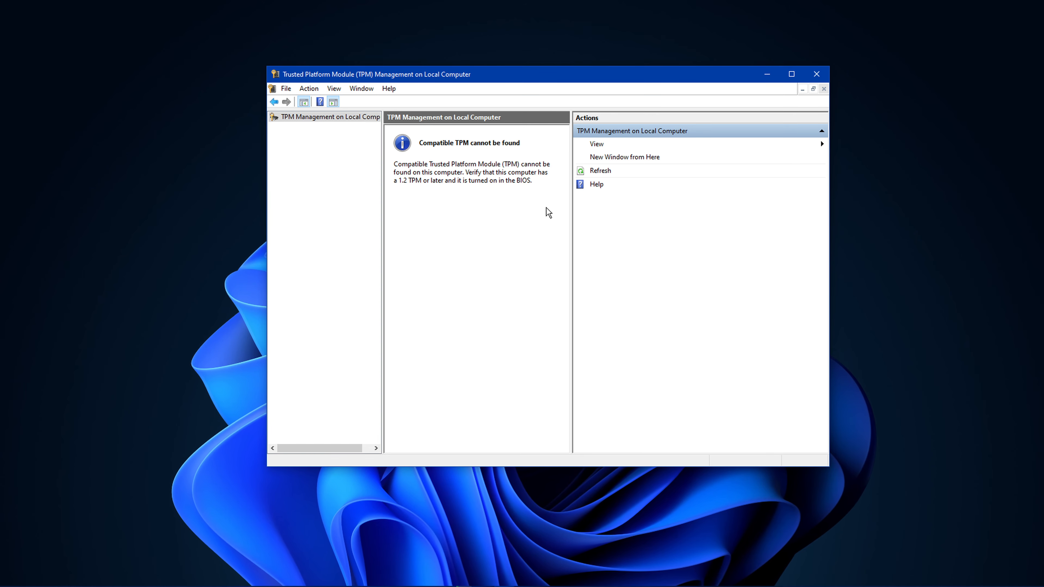
pyautogui.moveTo(551, 210)
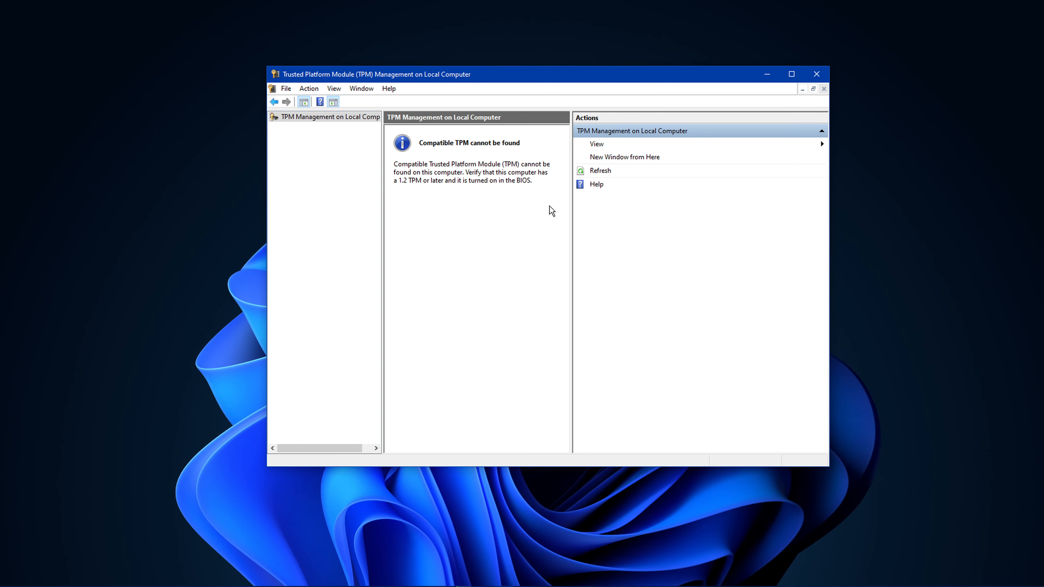
pyautogui.click(816, 73)
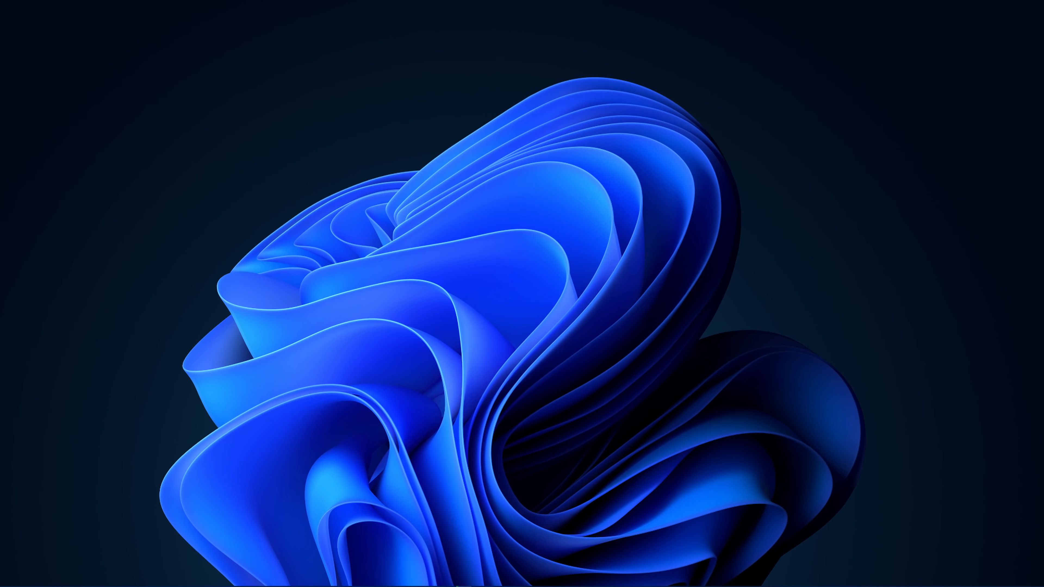